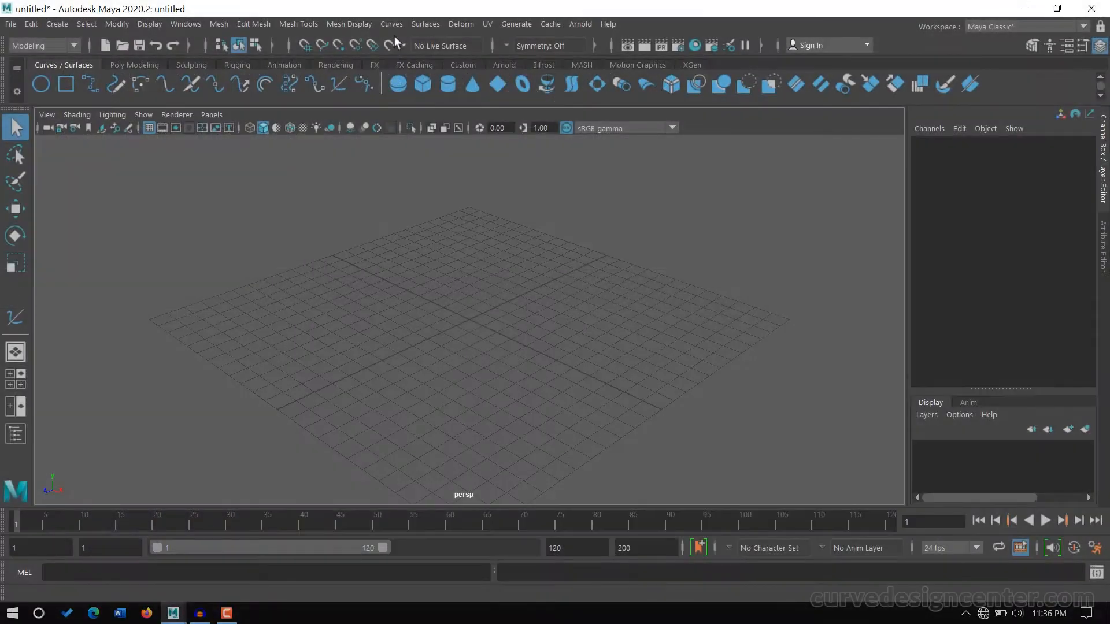
Step: Open and dismiss the Curves menu, leaving the viewport on the top view
{"action": "left_click", "coordinate": [391, 23]}
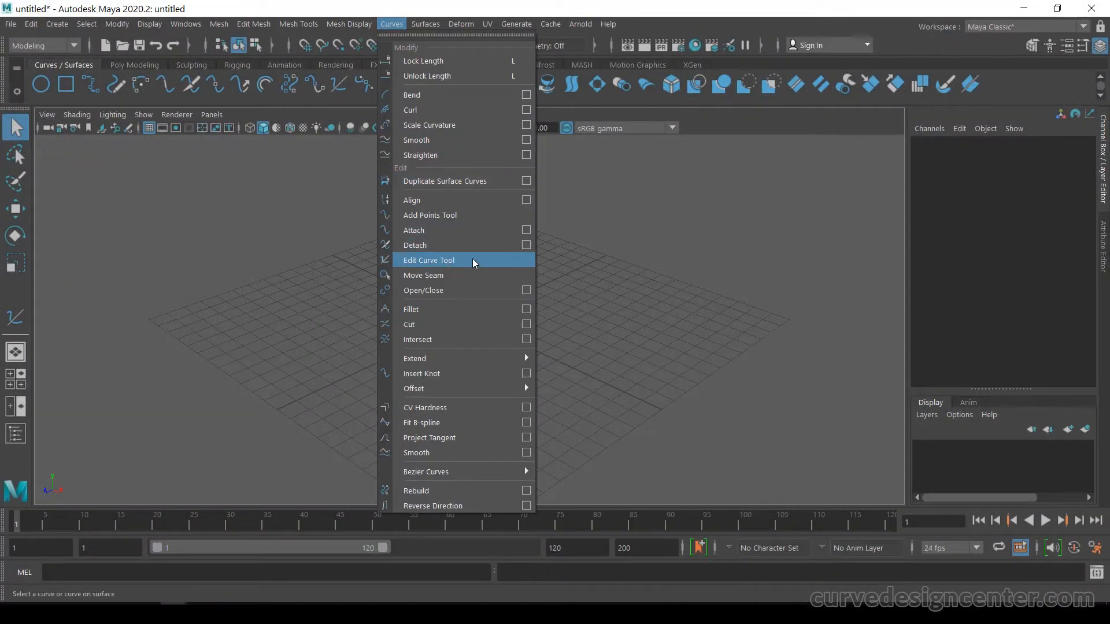
{"action": "left_click", "coordinate": [428, 260]}
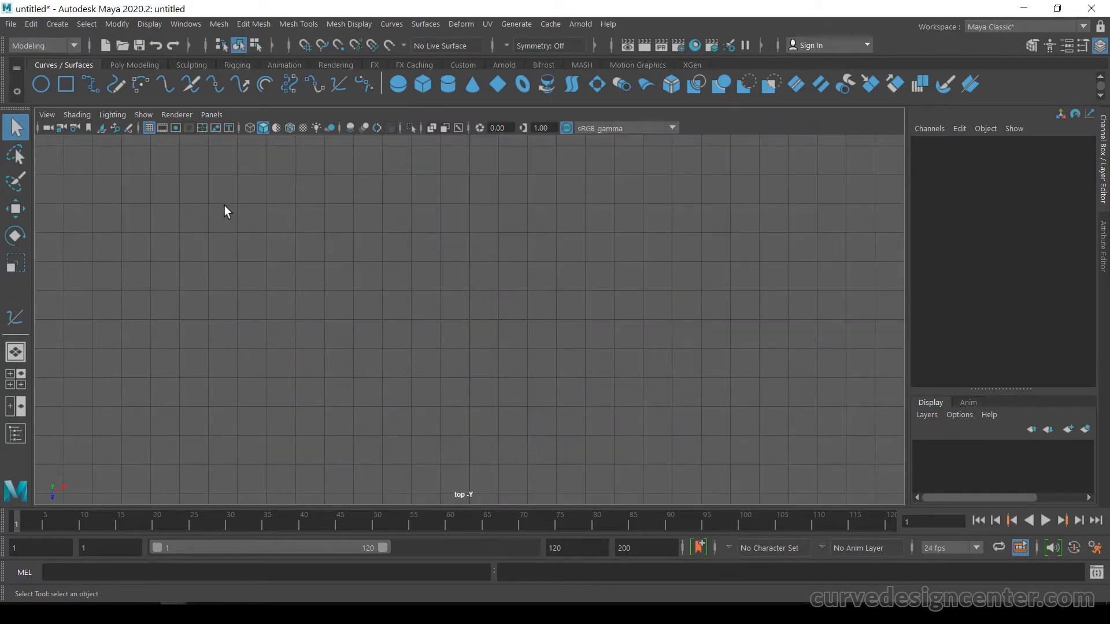
Step: Draw curve1 with the CV Curve Tool as a rounded, nearly closed loop
{"action": "left_click", "coordinate": [56, 23]}
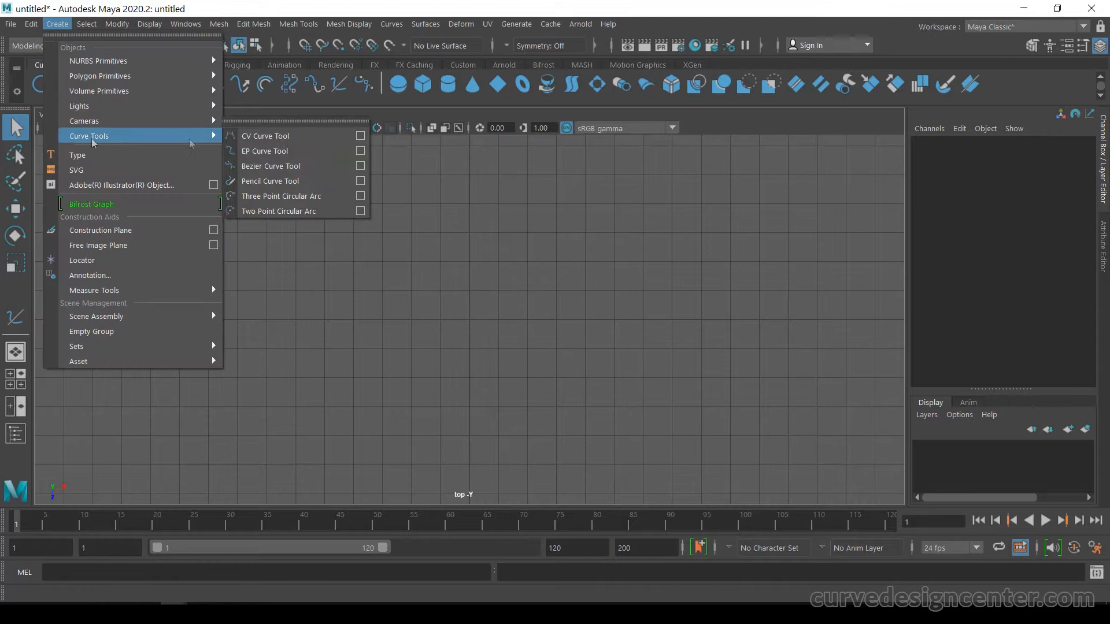
{"action": "left_click", "coordinate": [265, 135]}
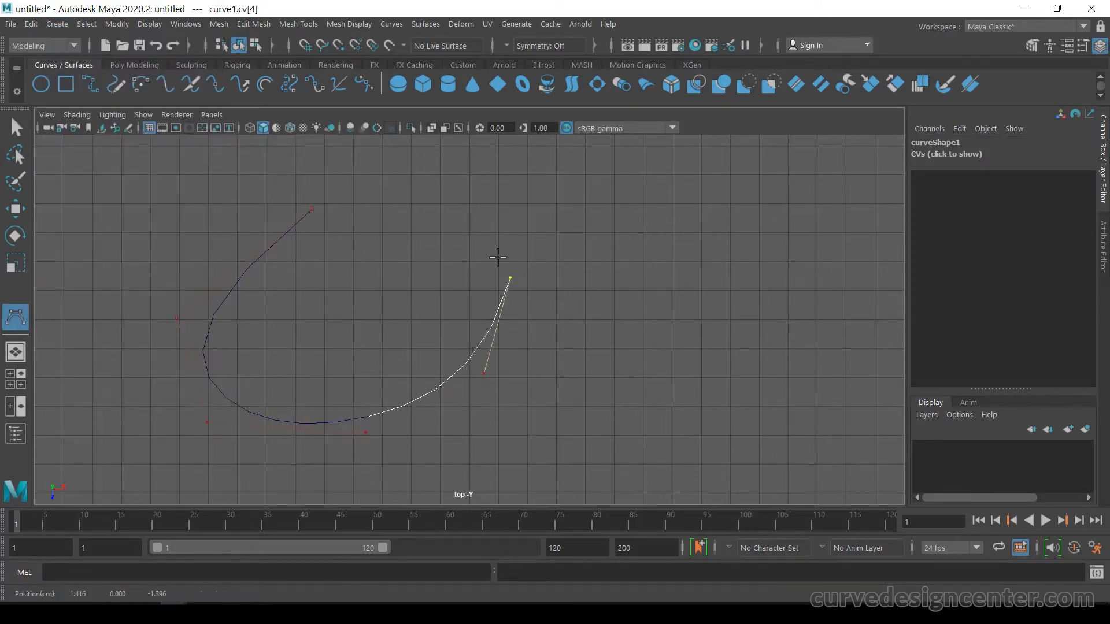
{"action": "left_click", "coordinate": [372, 207]}
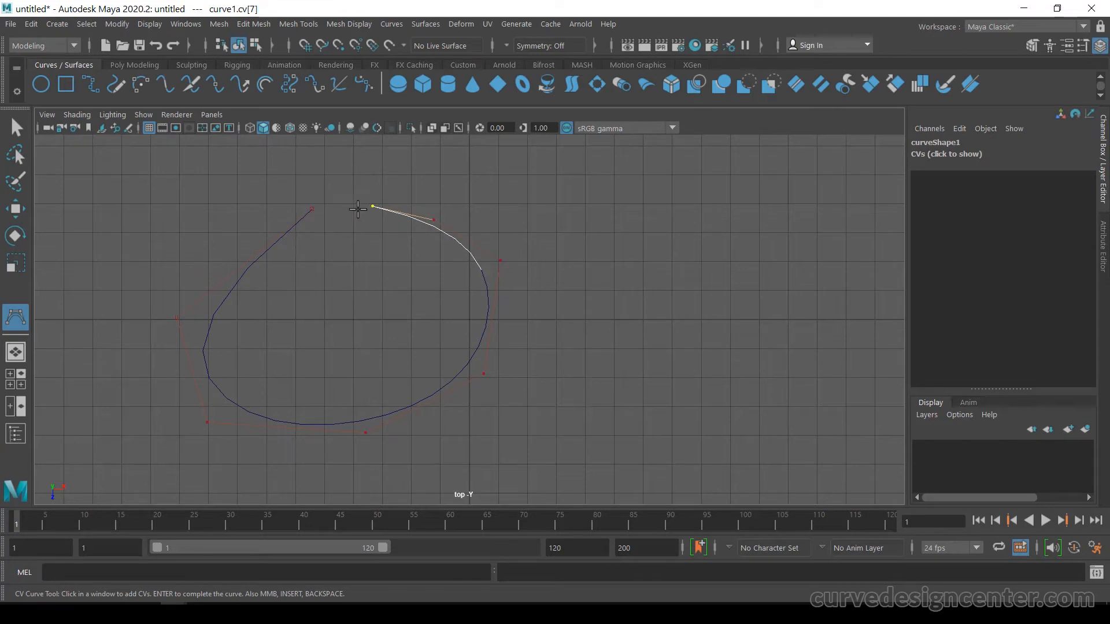
{"action": "mouse_move", "coordinate": [328, 203]}
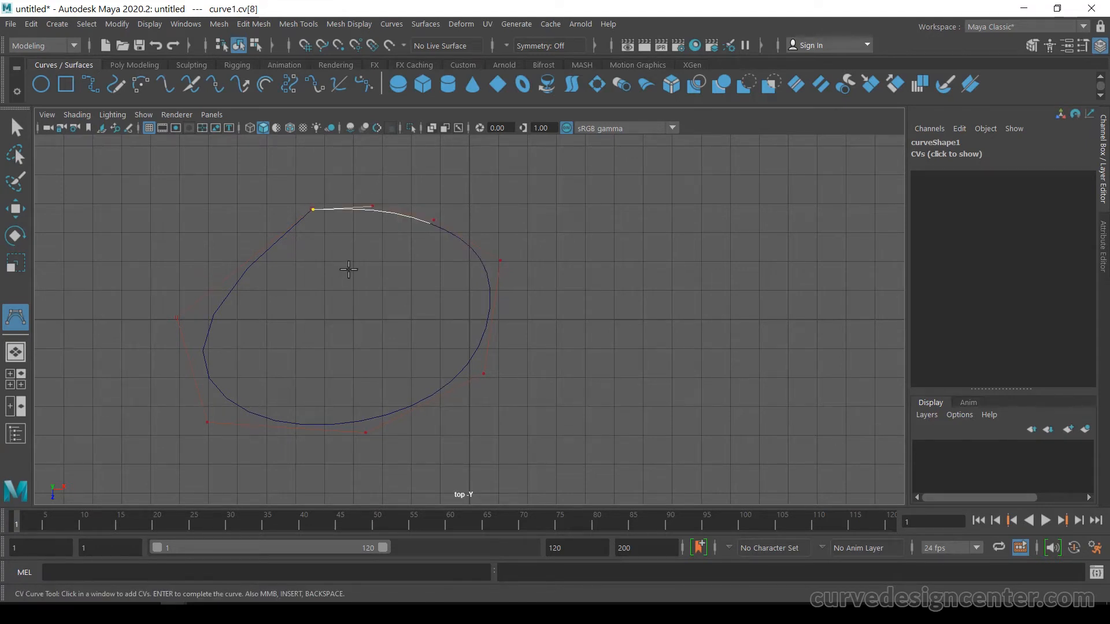
{"action": "key", "text": "Enter"}
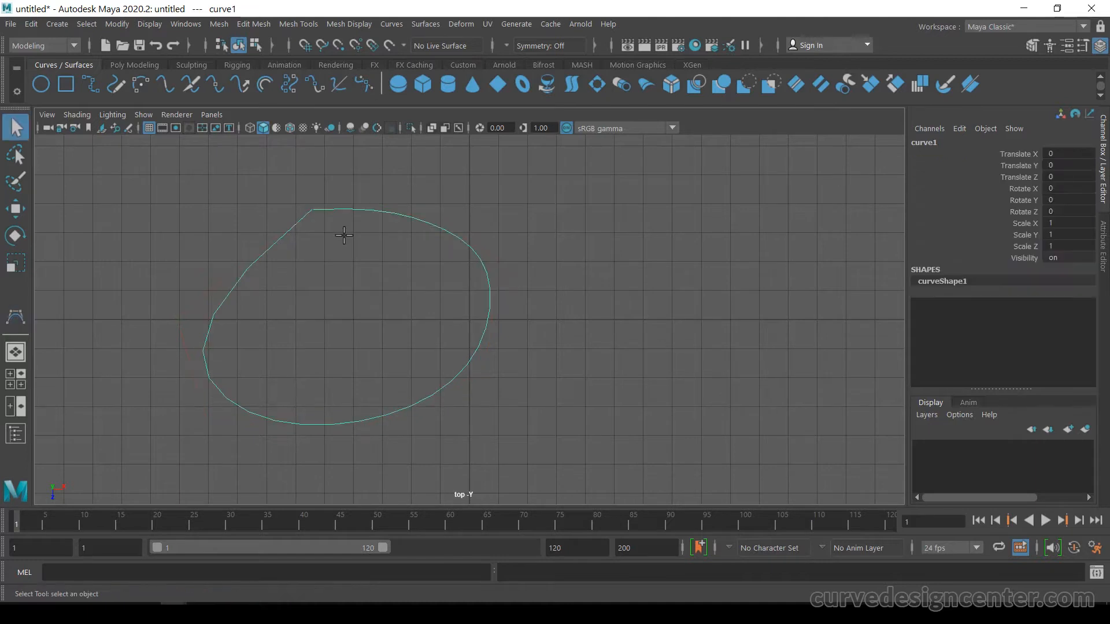
{"action": "mouse_move", "coordinate": [396, 267]}
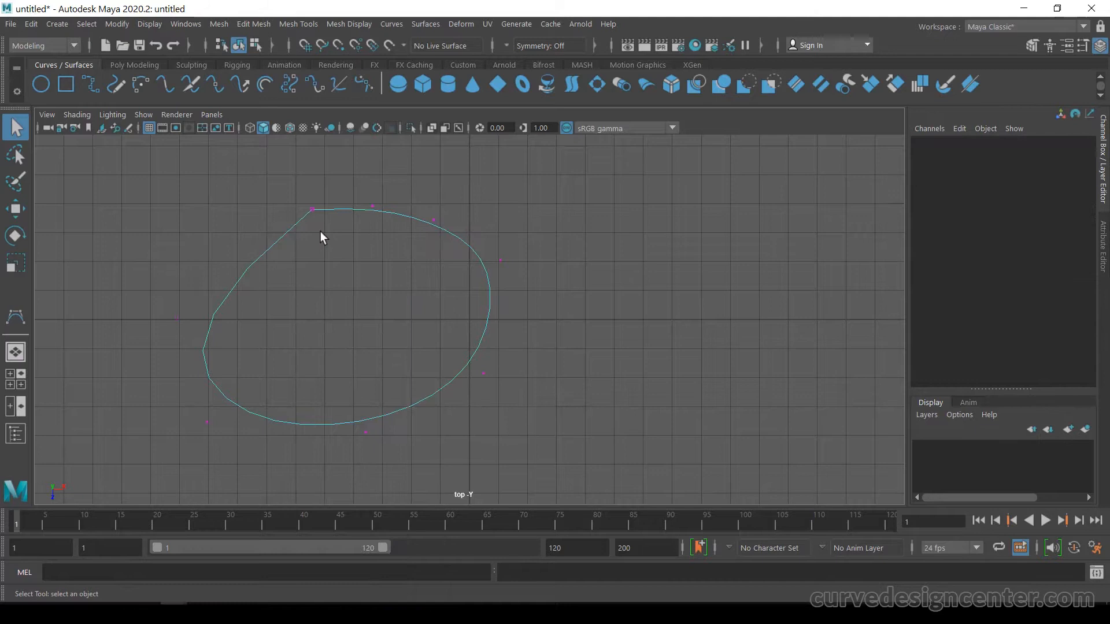
Step: Drag curve1's first control vertex down and to the left
{"action": "left_click", "coordinate": [311, 209]}
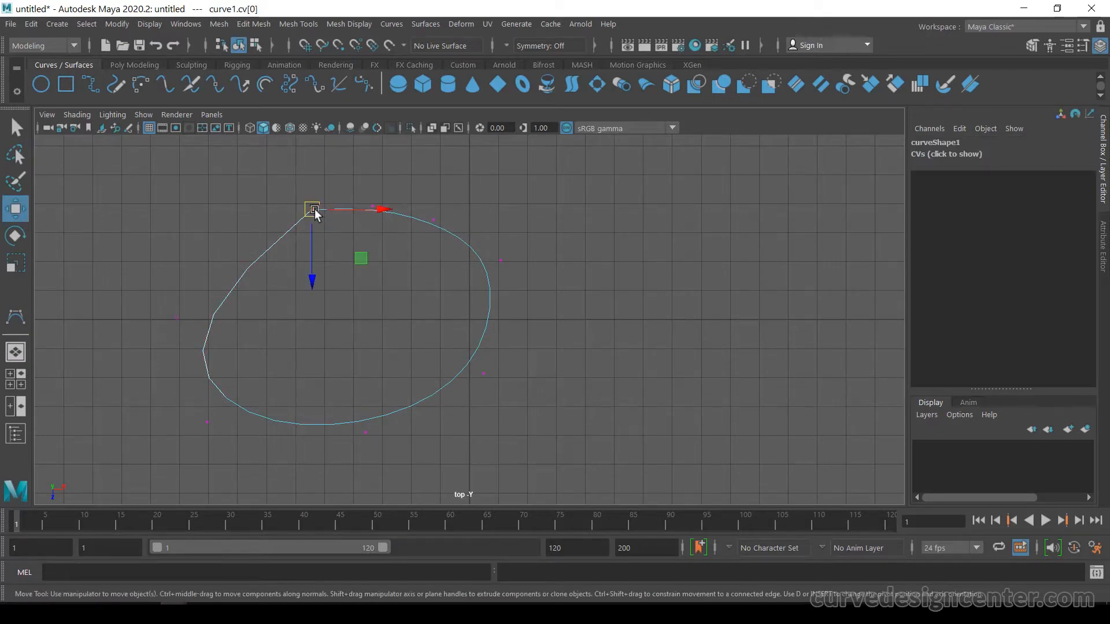
{"action": "left_click_drag", "start_coordinate": [313, 209], "coordinate": [269, 224]}
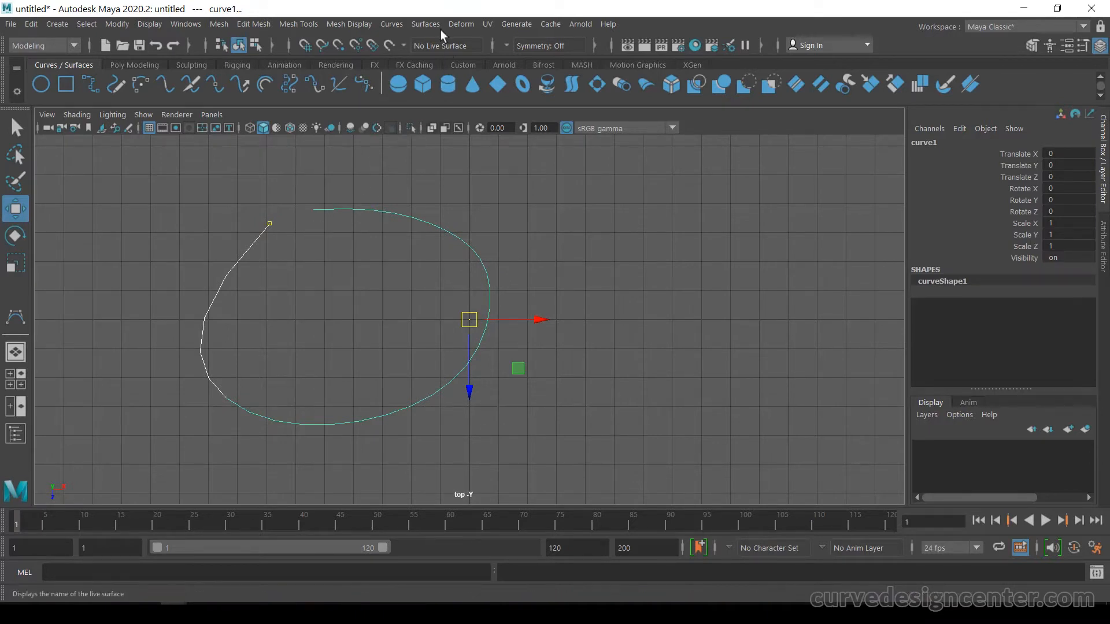
Step: Close curve1 into a loop with Open/Close, then undo back to open
{"action": "left_click", "coordinate": [391, 23]}
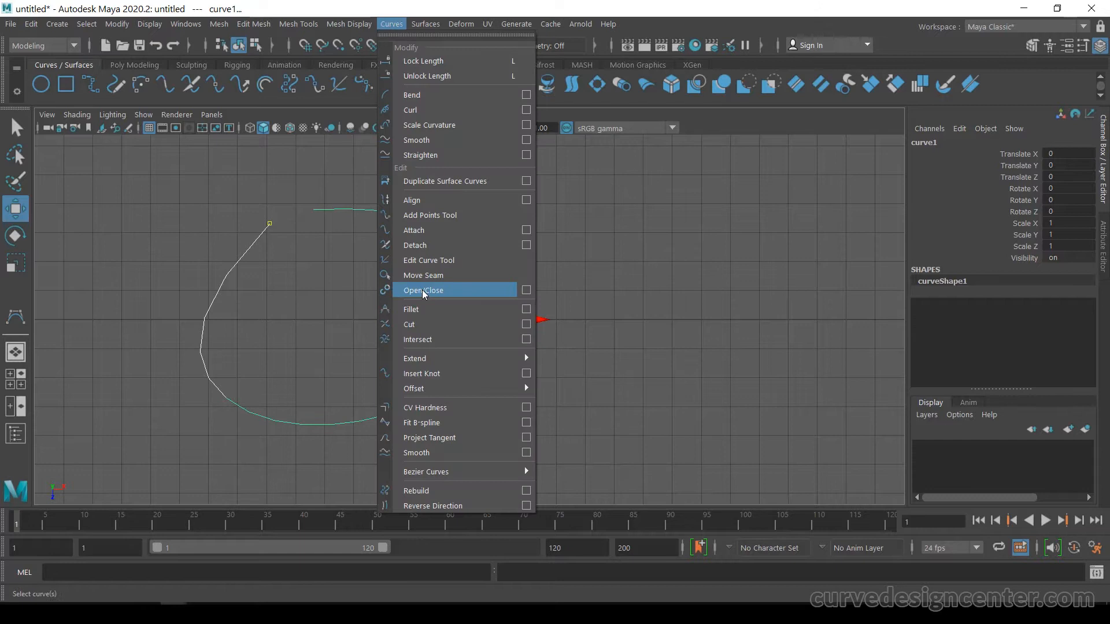
{"action": "left_click", "coordinate": [422, 290]}
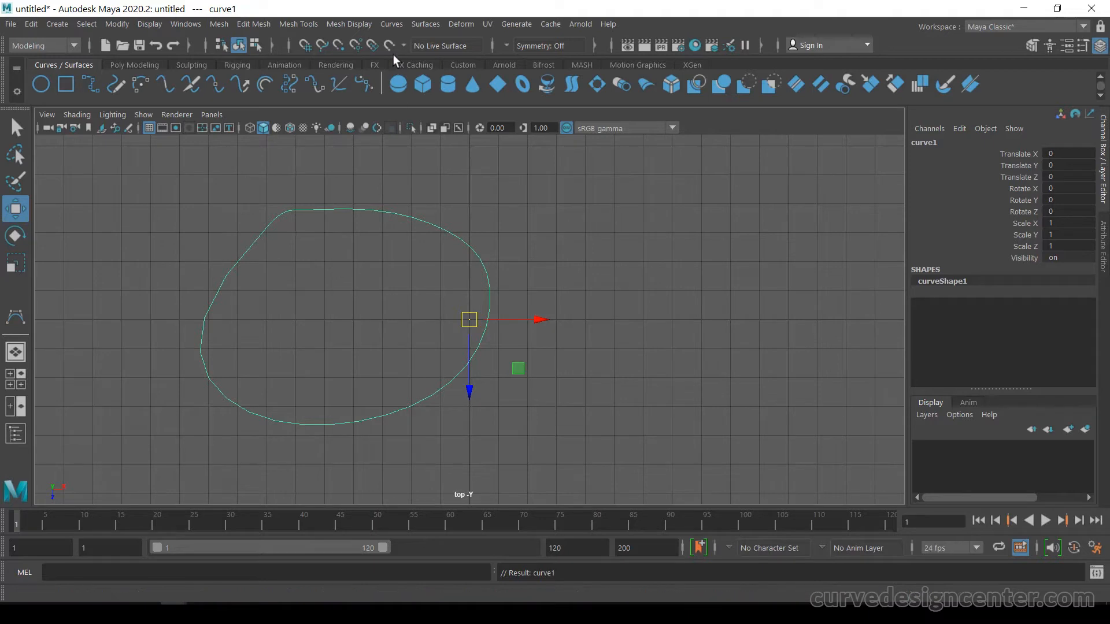
{"action": "left_click", "coordinate": [391, 23]}
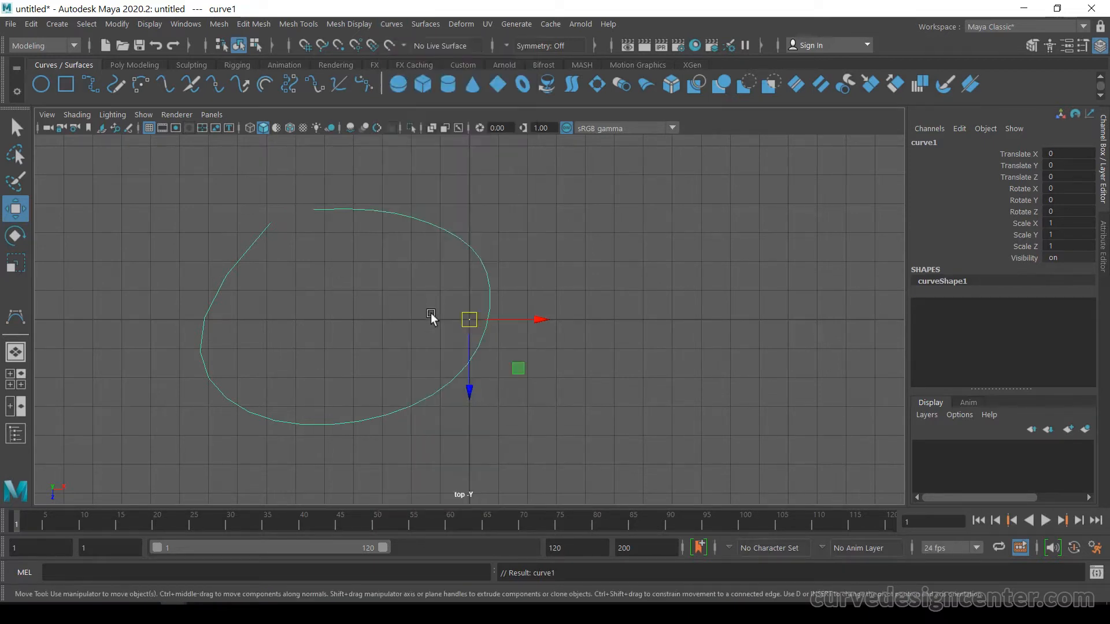
{"action": "mouse_move", "coordinate": [322, 206]}
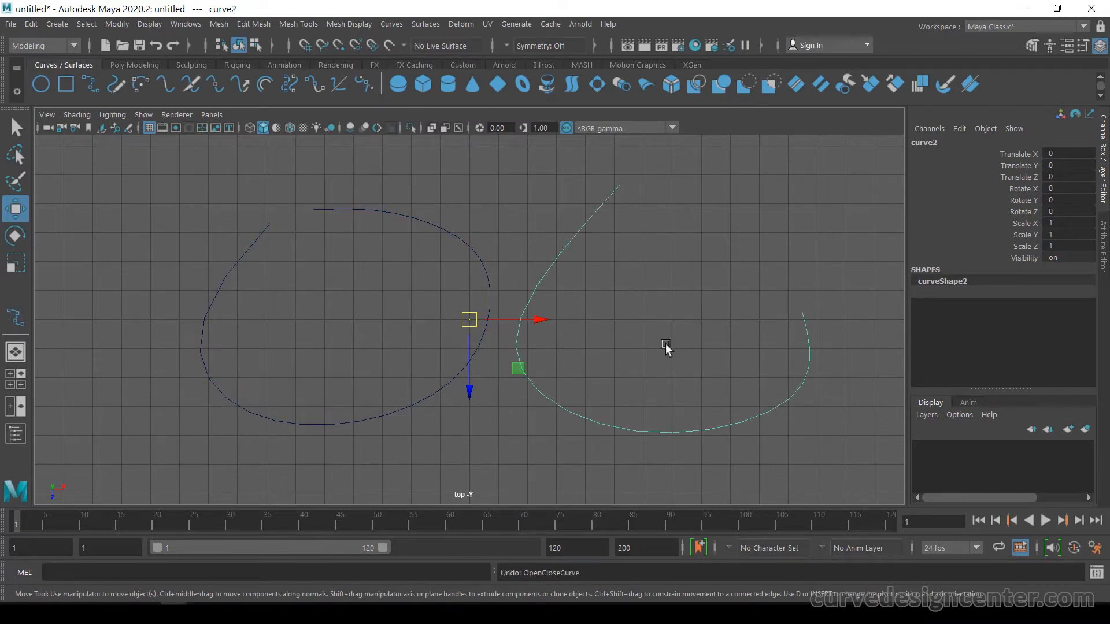
{"action": "mouse_move", "coordinate": [684, 218]}
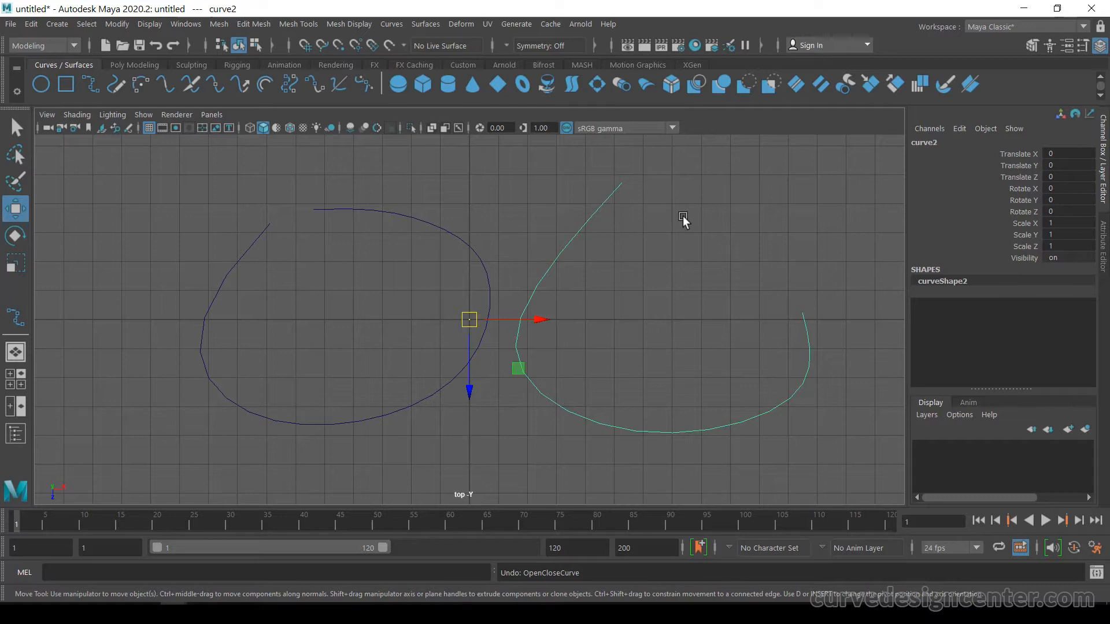
{"action": "mouse_move", "coordinate": [669, 227]}
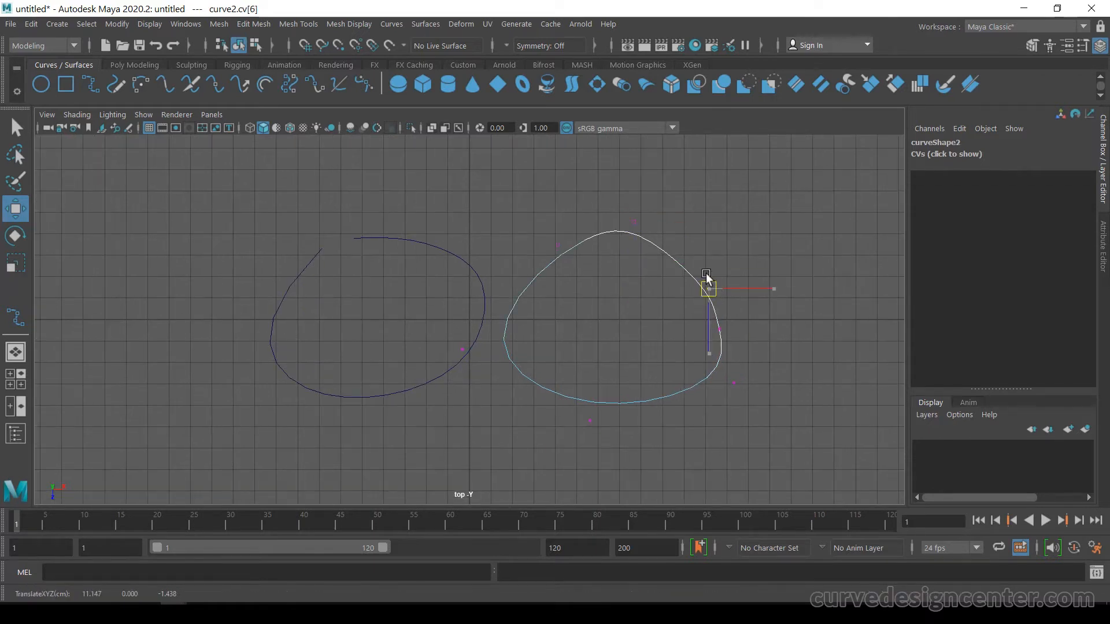
Step: Open the marking menu in the top view to clear the curves
{"action": "right_click", "coordinate": [706, 279]}
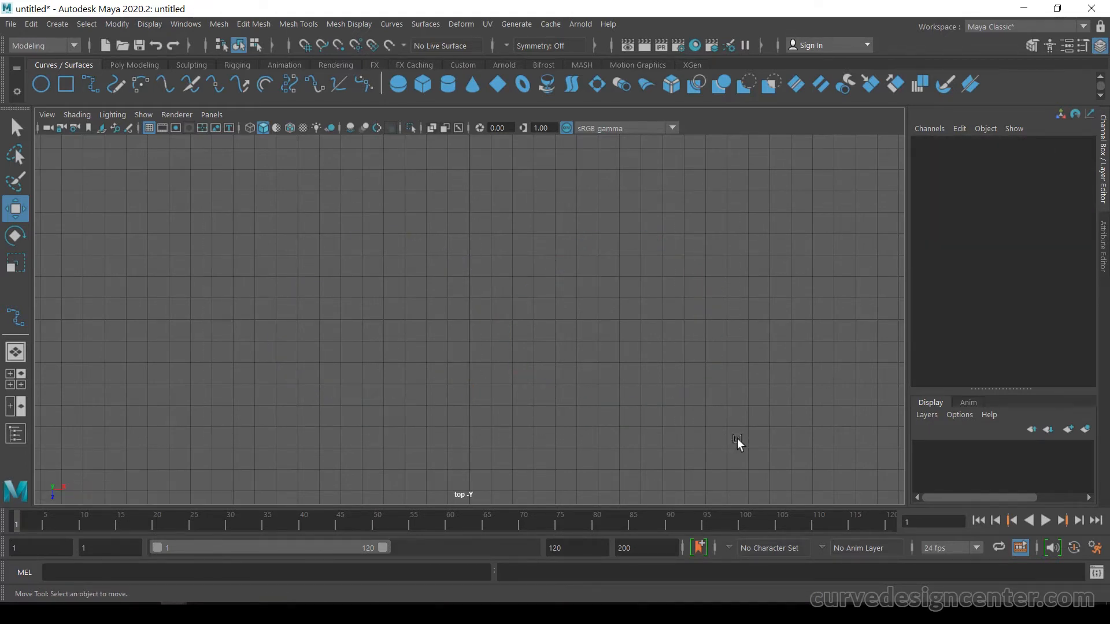
{"action": "mouse_move", "coordinate": [56, 23]}
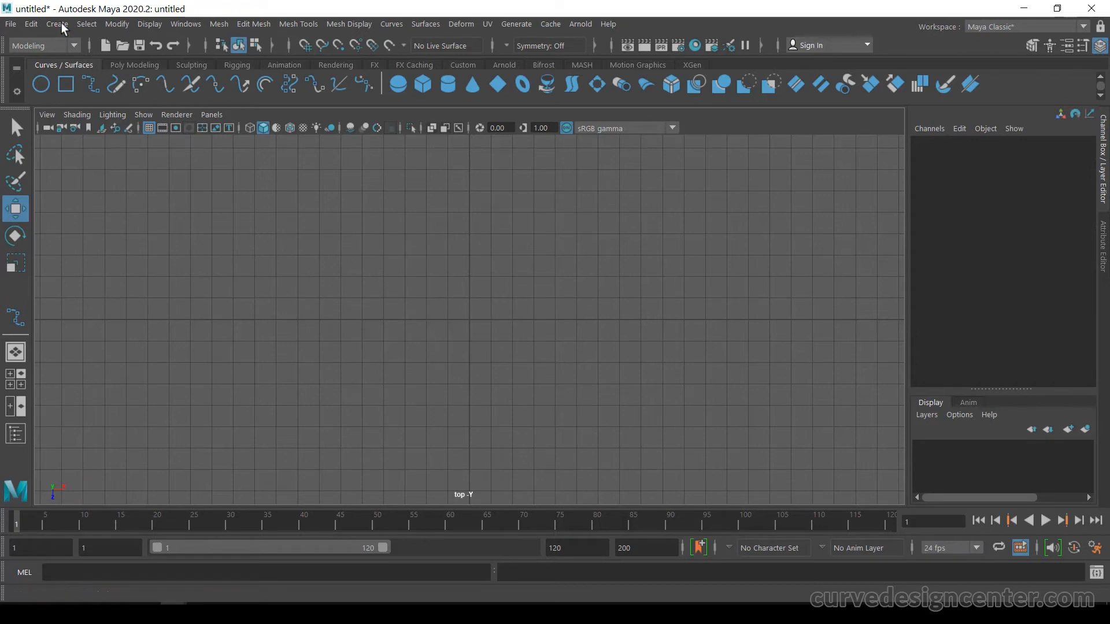
Step: Place CV Curve Tool points from the outer end around to the spiral's centre
{"action": "left_click", "coordinate": [57, 23]}
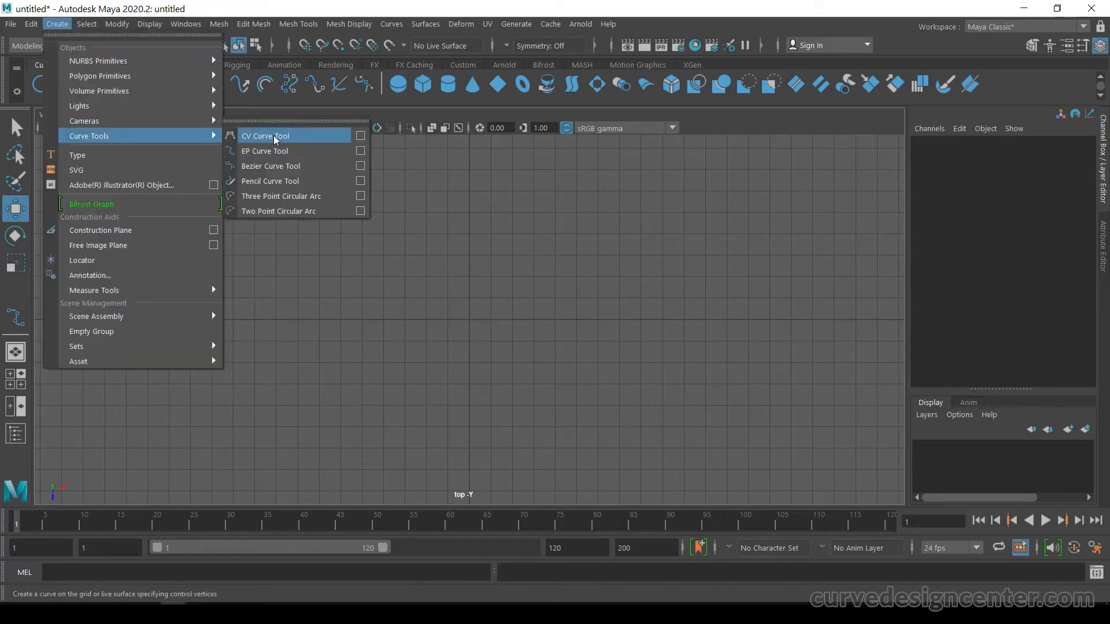
{"action": "left_click", "coordinate": [266, 136]}
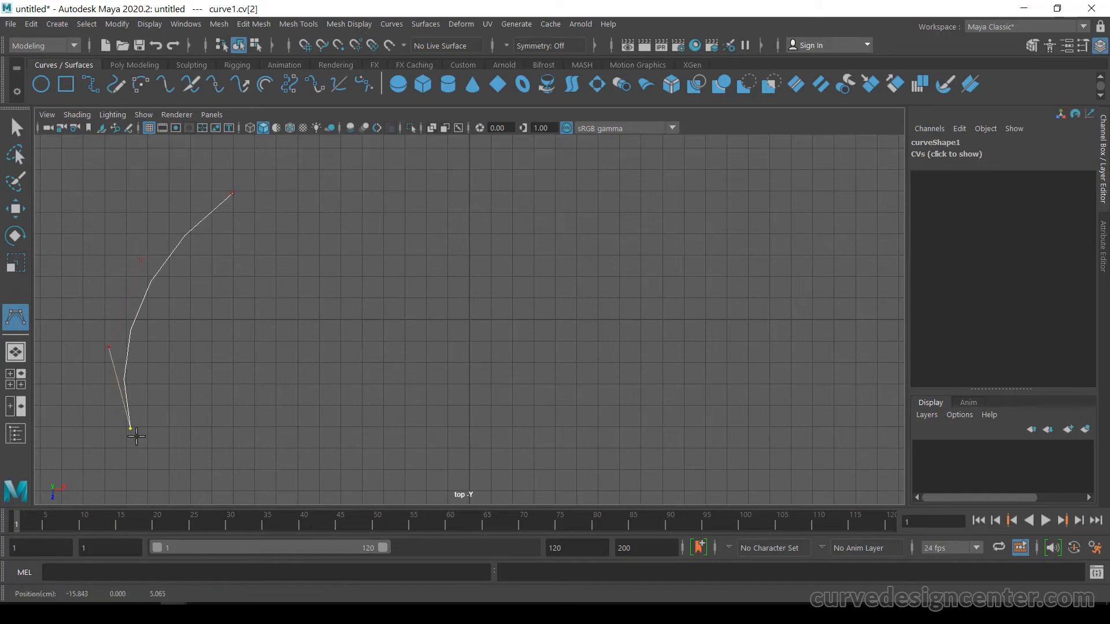
{"action": "left_click", "coordinate": [450, 433]}
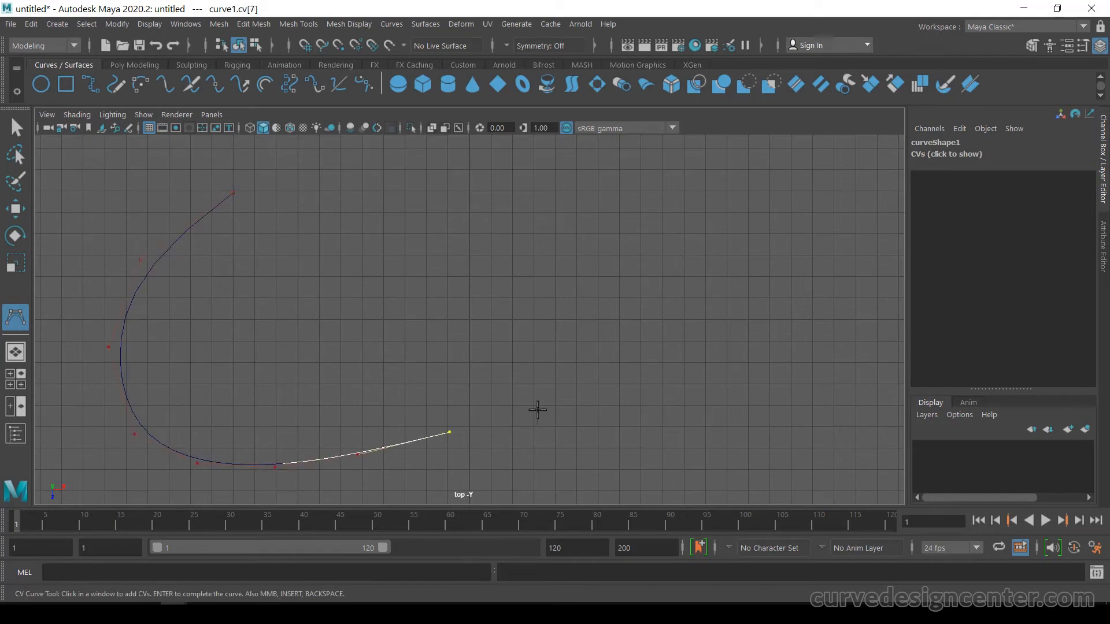
{"action": "left_click", "coordinate": [548, 178]}
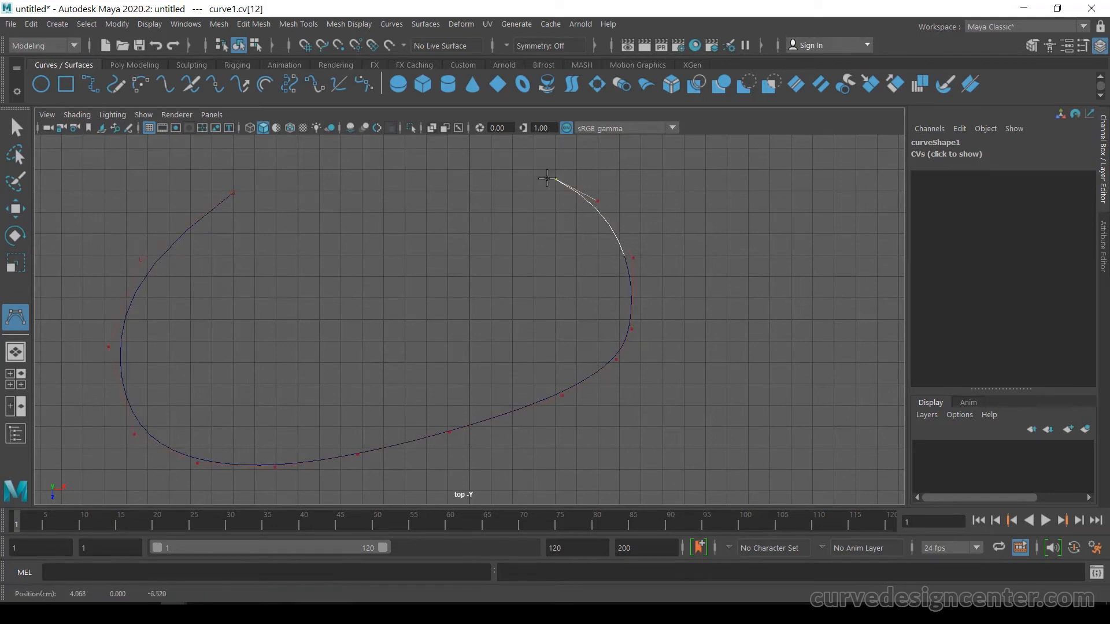
{"action": "left_click", "coordinate": [499, 388]}
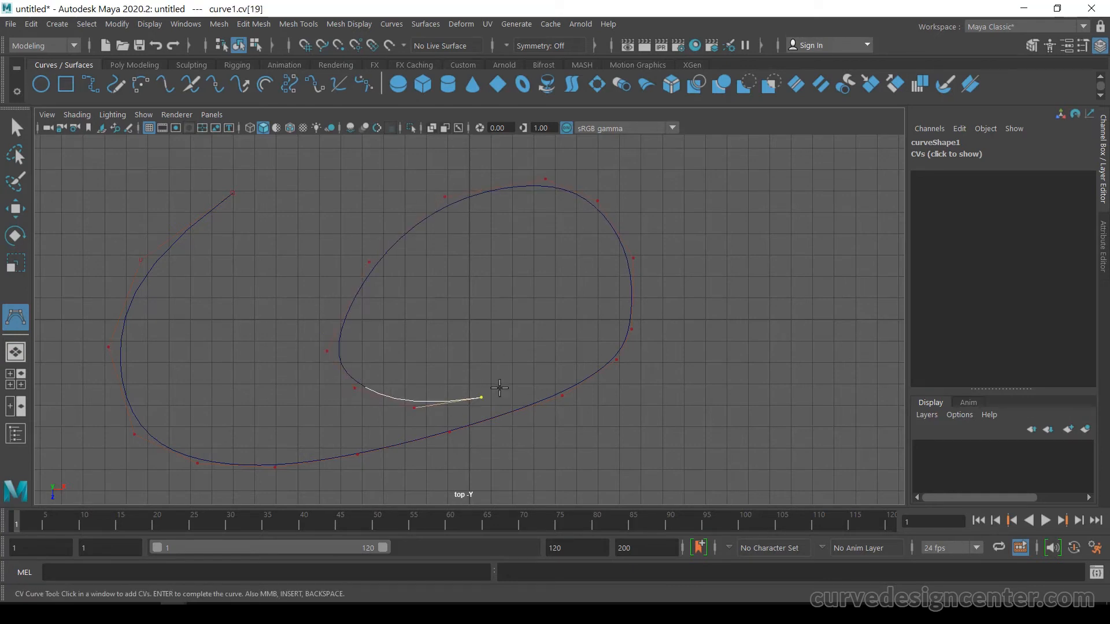
{"action": "left_click", "coordinate": [413, 331]}
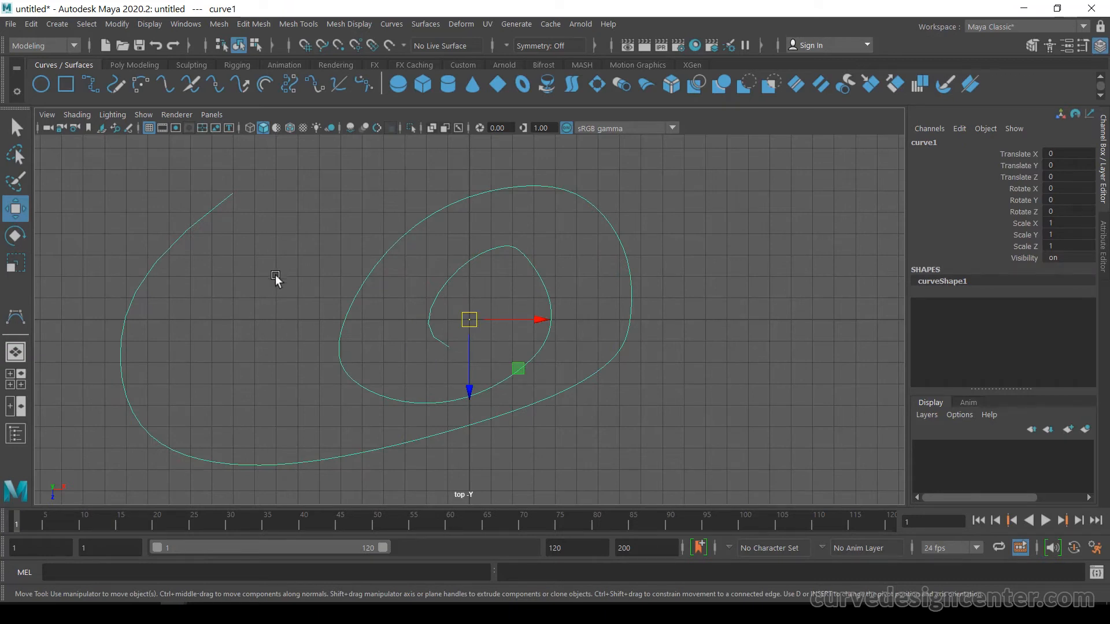
Step: Activate the Edit Curve Tool on spiral curve1, picking a point near parameter 12.4
{"action": "left_click", "coordinate": [391, 23]}
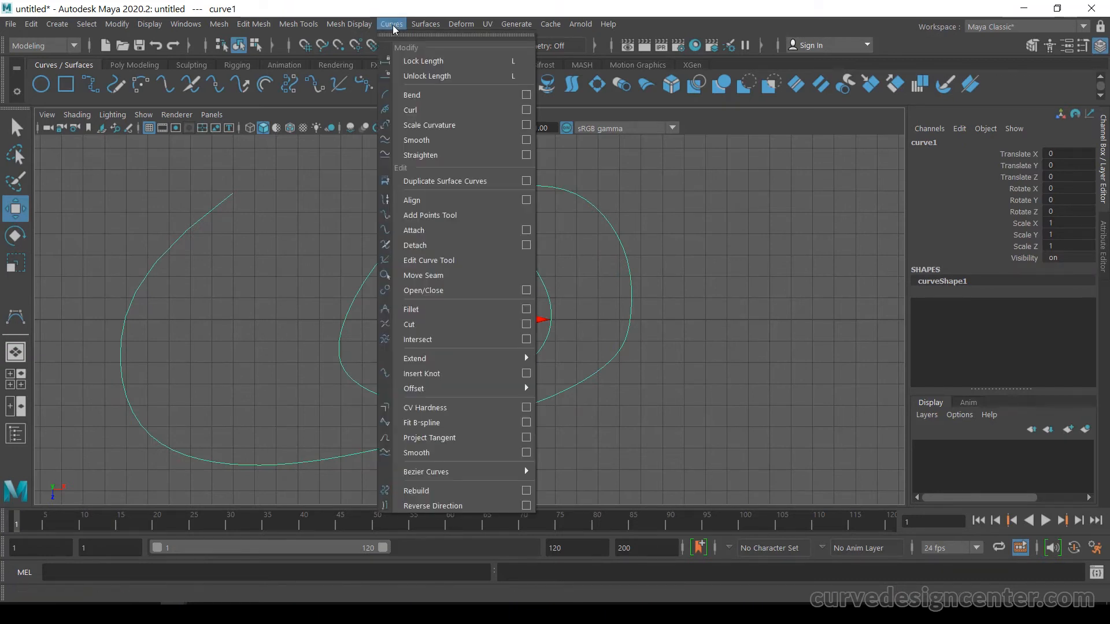
{"action": "mouse_move", "coordinate": [435, 204]}
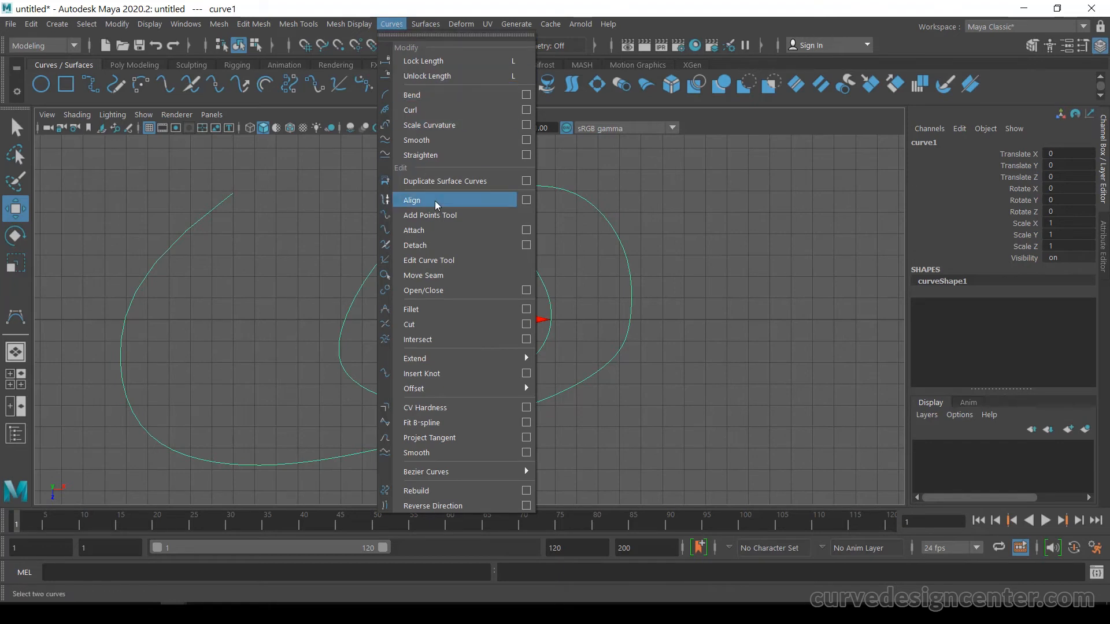
{"action": "mouse_move", "coordinate": [453, 260]}
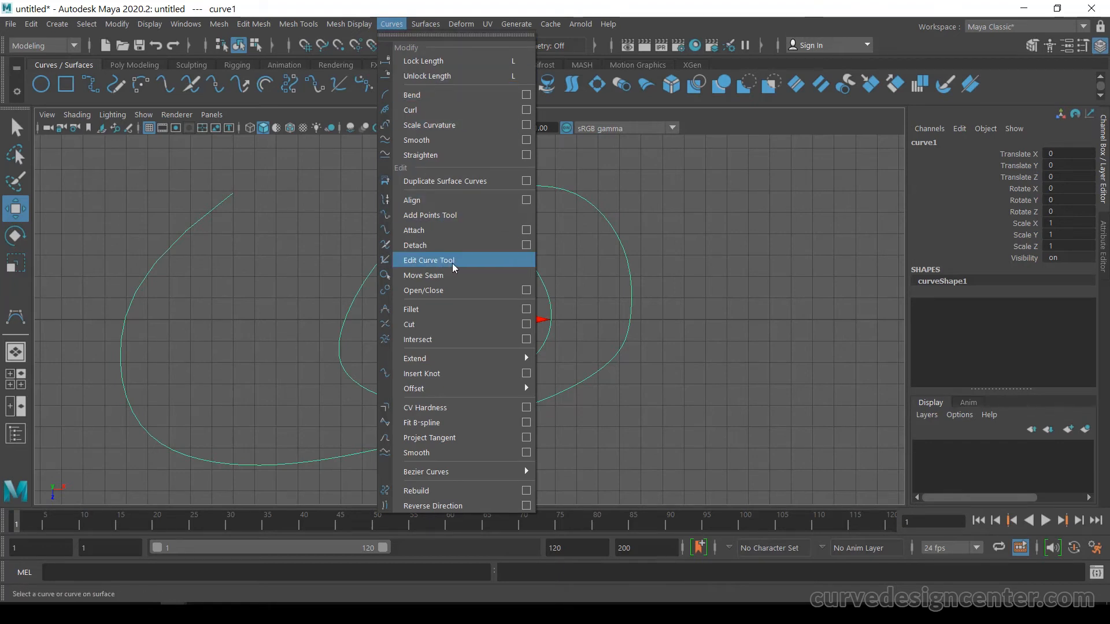
{"action": "left_click", "coordinate": [428, 260]}
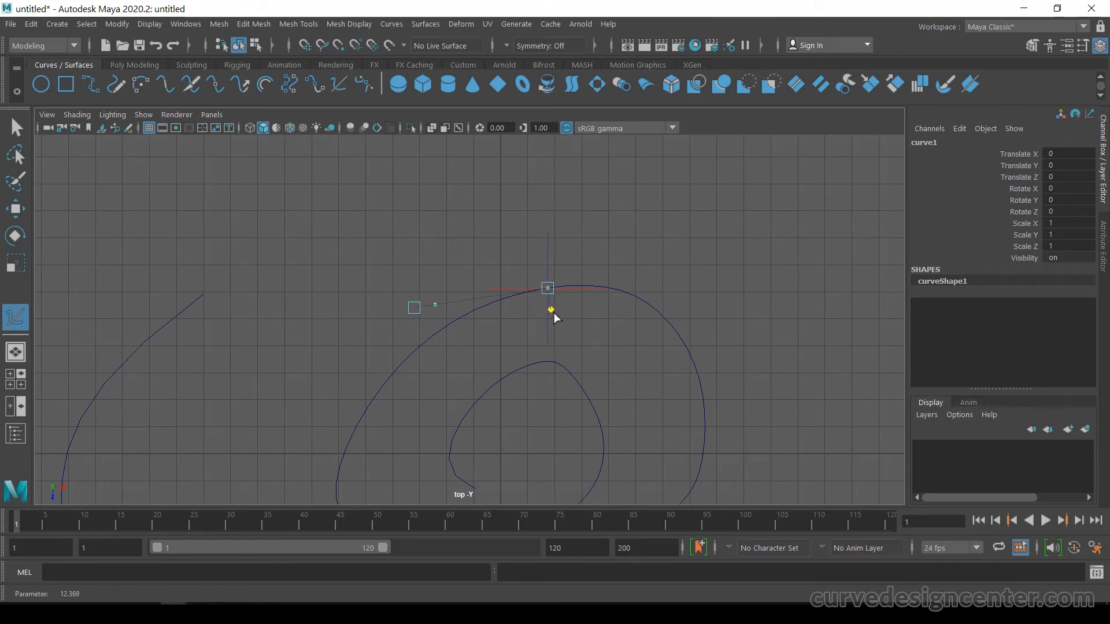
Step: Slide the edit point along the upper arc, ending with tangent scale about 3.4
{"action": "left_click_drag", "start_coordinate": [551, 310], "coordinate": [680, 400]}
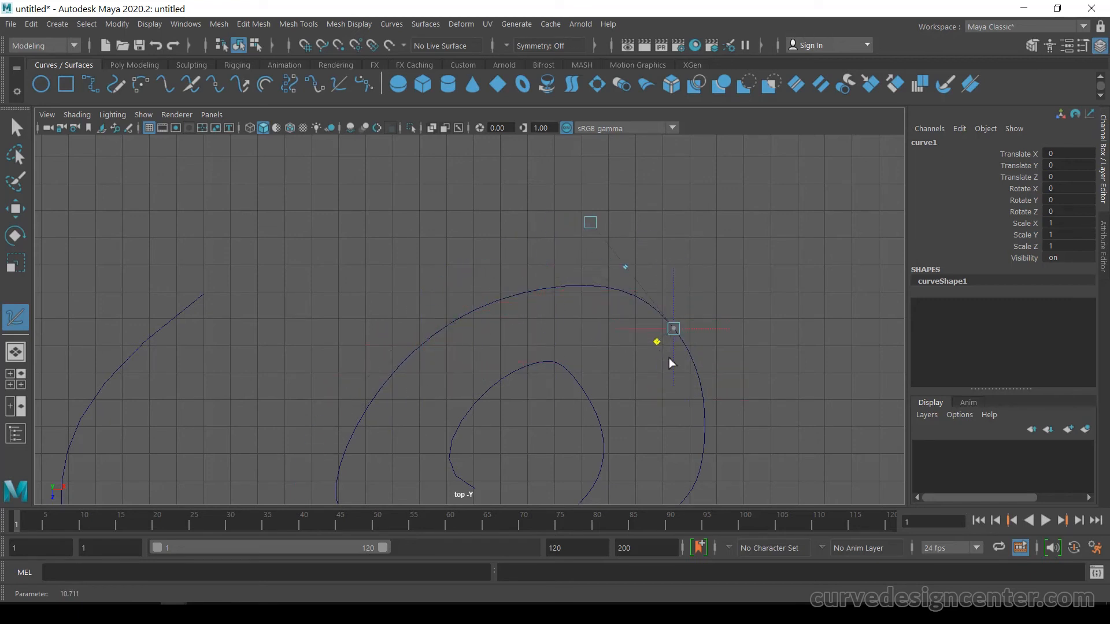
{"action": "left_click_drag", "start_coordinate": [673, 329], "coordinate": [643, 302]}
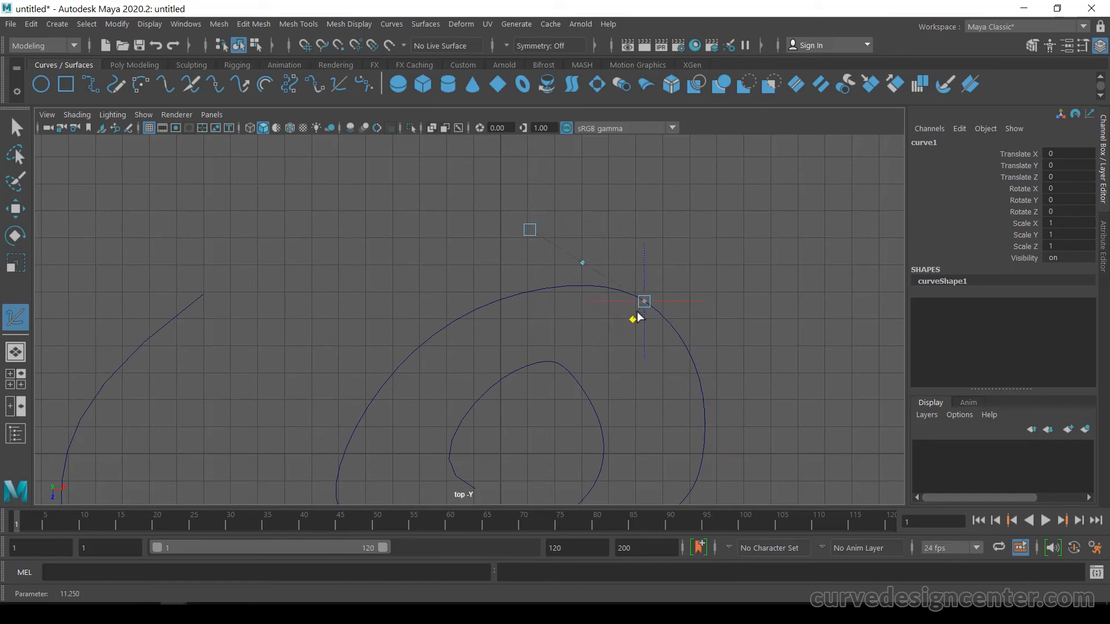
{"action": "left_click_drag", "start_coordinate": [644, 300], "coordinate": [472, 312]}
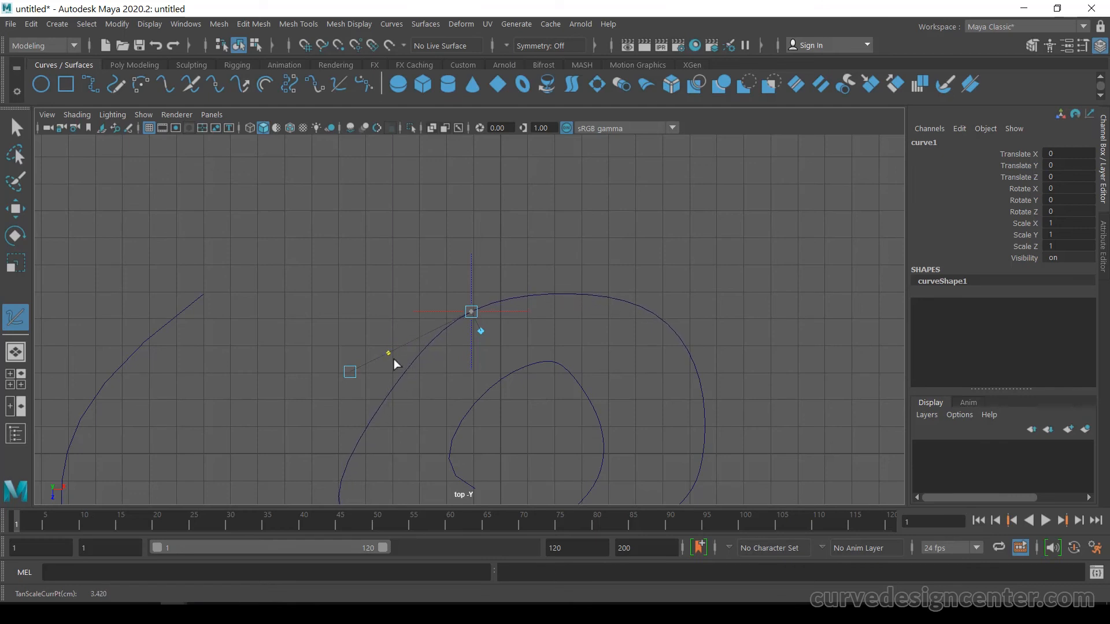
Step: Shorten the tangent to about 3.0 and swing its direction to roughly (-7.1, 0, -1.6)
{"action": "left_click_drag", "start_coordinate": [387, 353], "coordinate": [405, 344]}
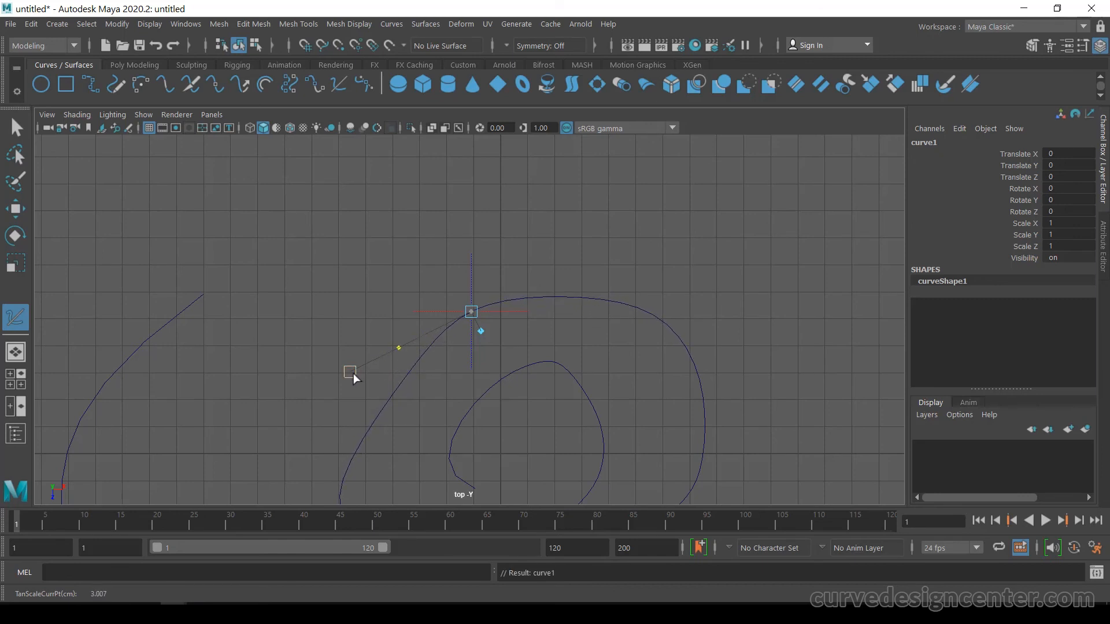
{"action": "left_click_drag", "start_coordinate": [350, 371], "coordinate": [296, 281]}
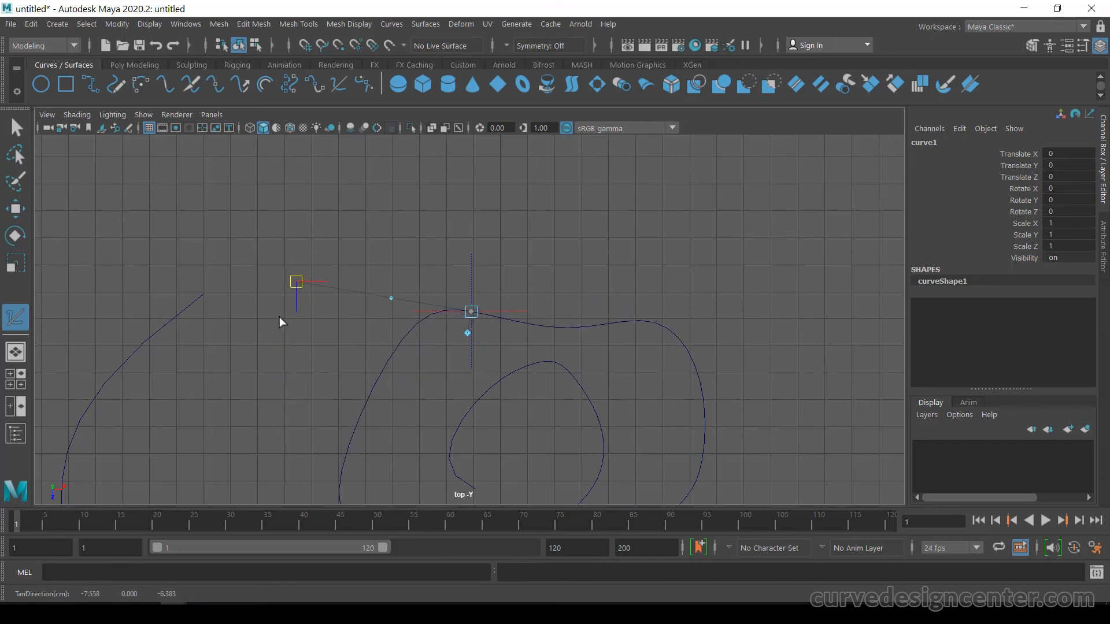
{"action": "left_click_drag", "start_coordinate": [296, 281], "coordinate": [309, 412]}
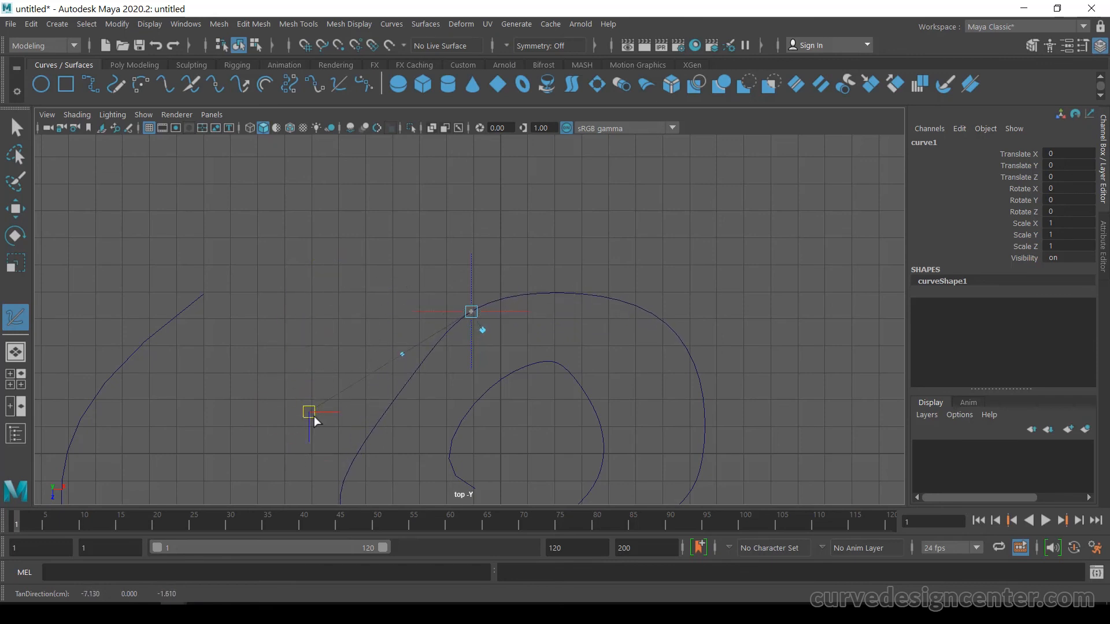